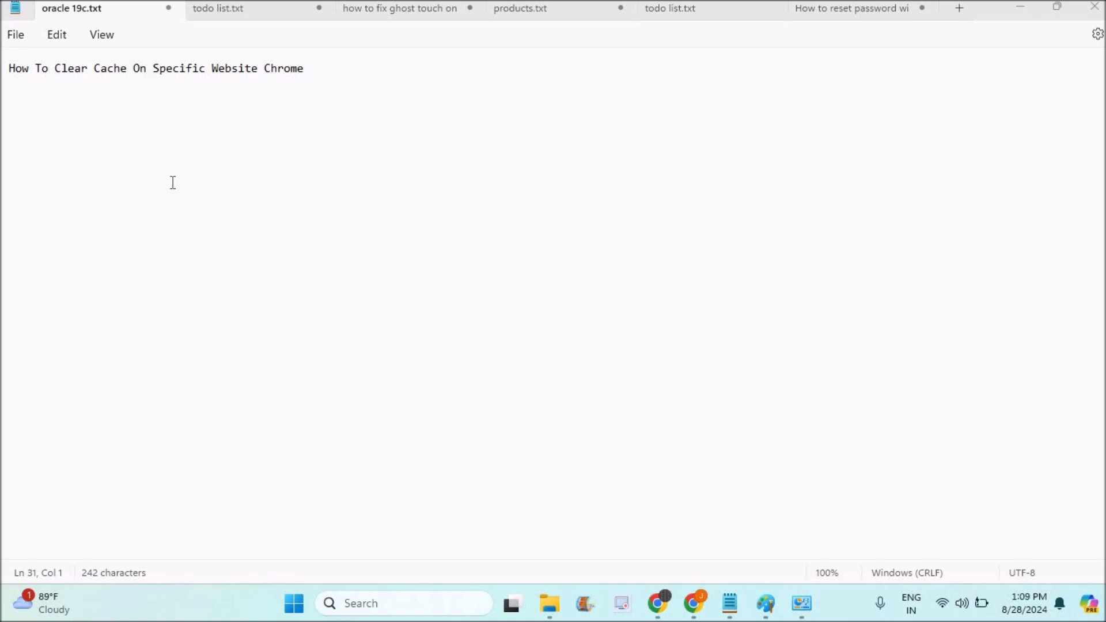
mouse_move(694, 313)
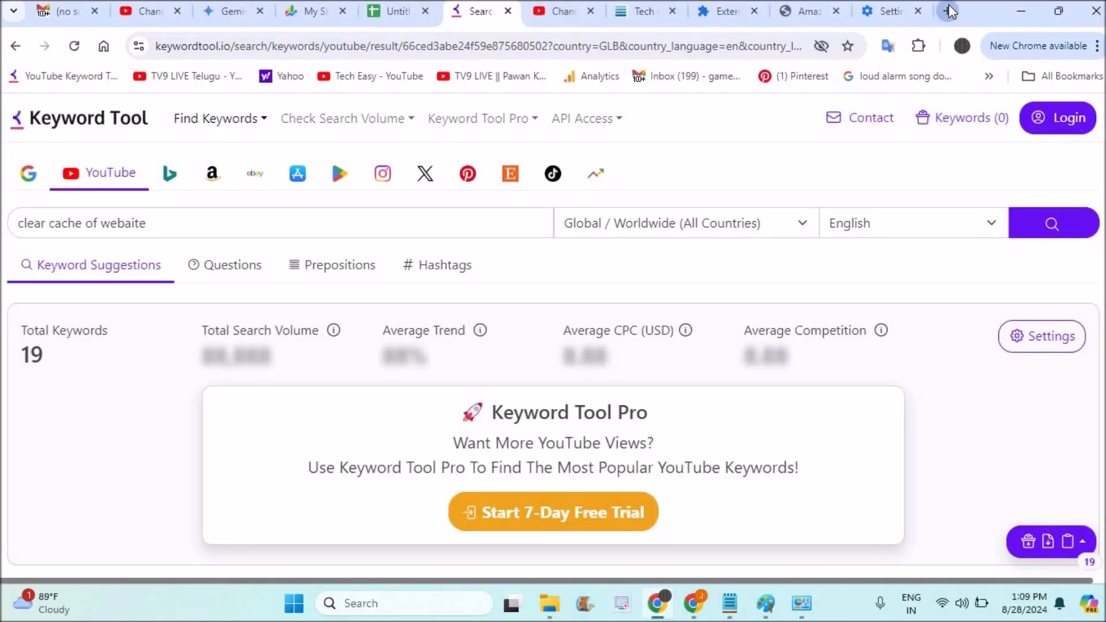
- Load techanswered.com in a new browser tab
click(949, 10)
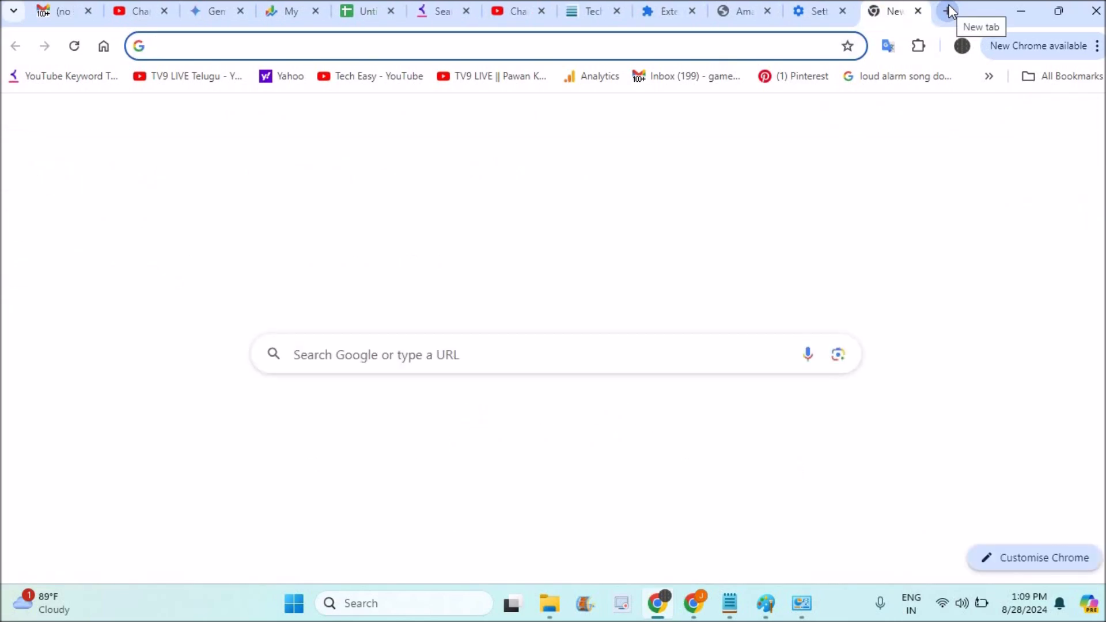
click(493, 46)
text(techanswered.com/#google_vignette)
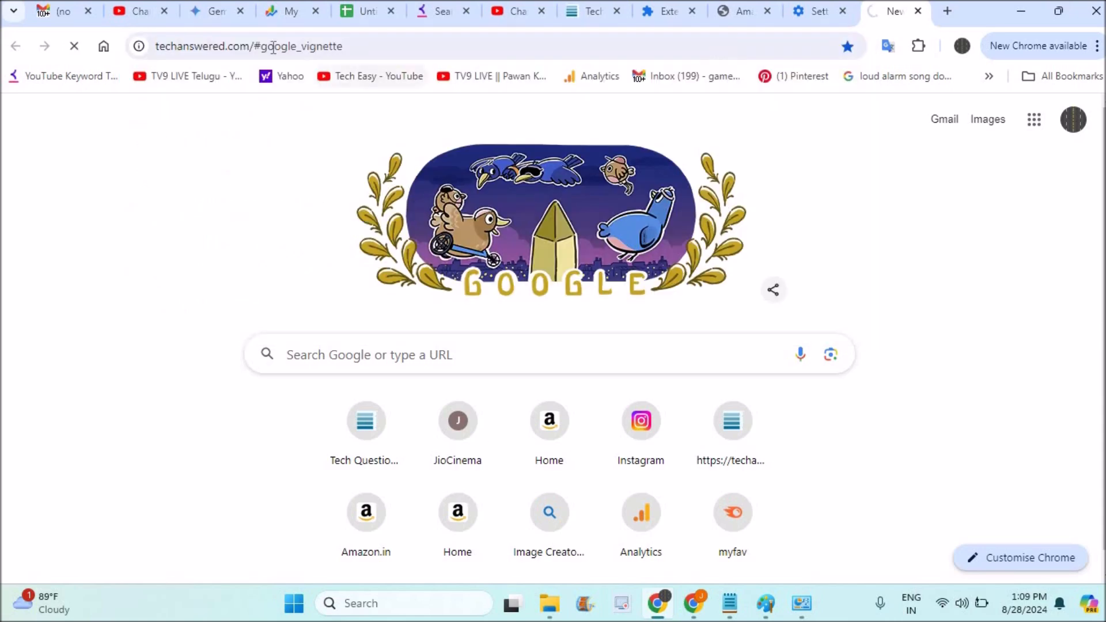
click(247, 46)
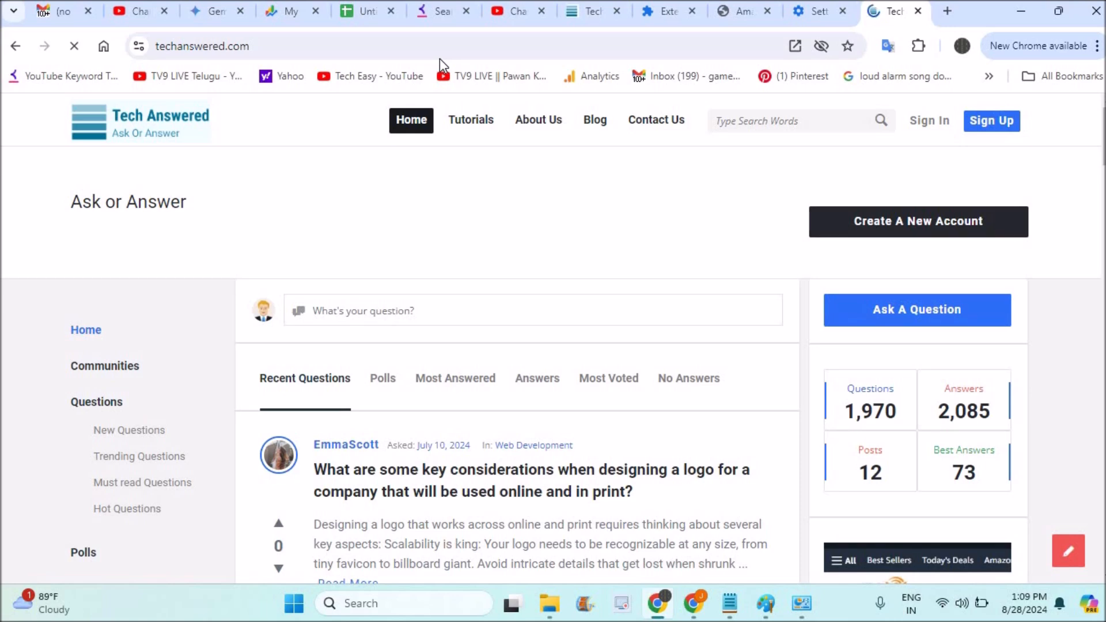
mouse_move(304, 203)
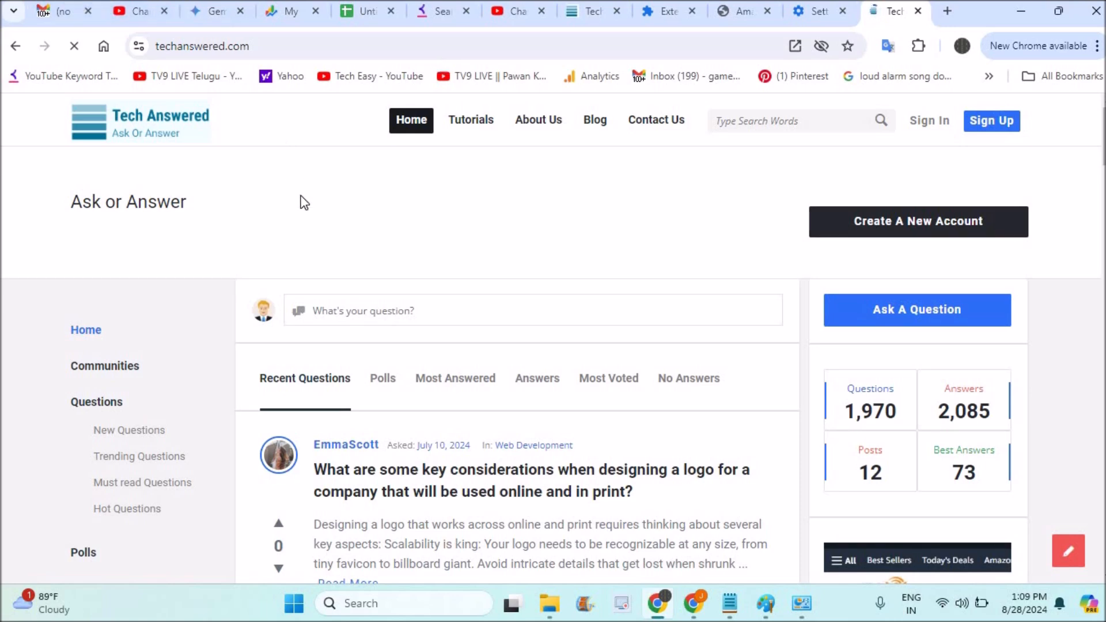
mouse_move(532, 234)
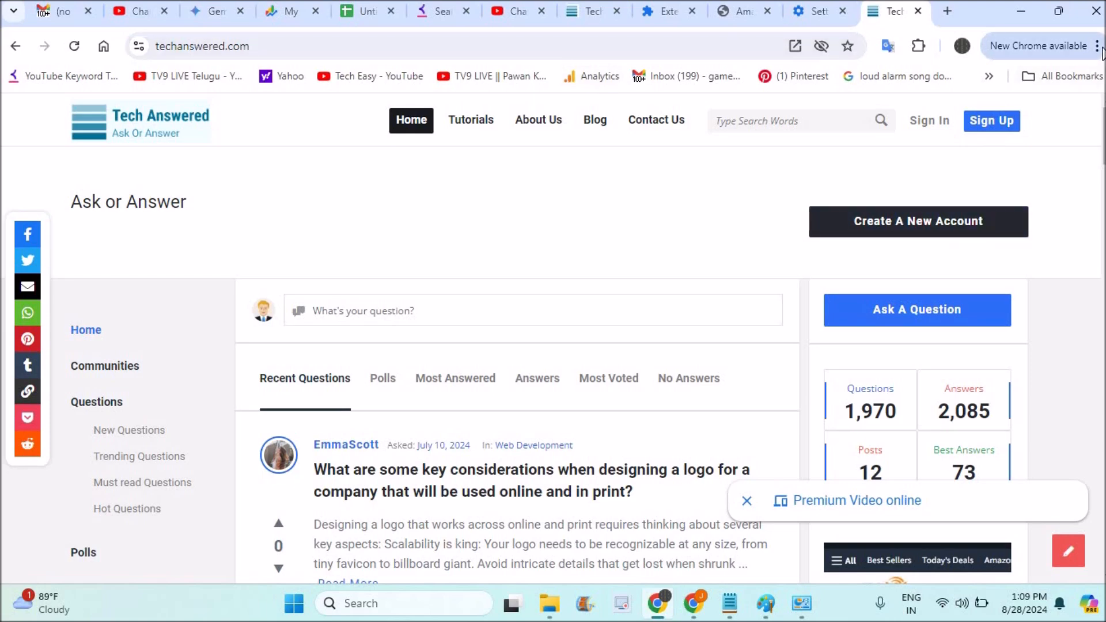
- Open the Delete browsing data dialog with all data types and All time selected
click(1098, 46)
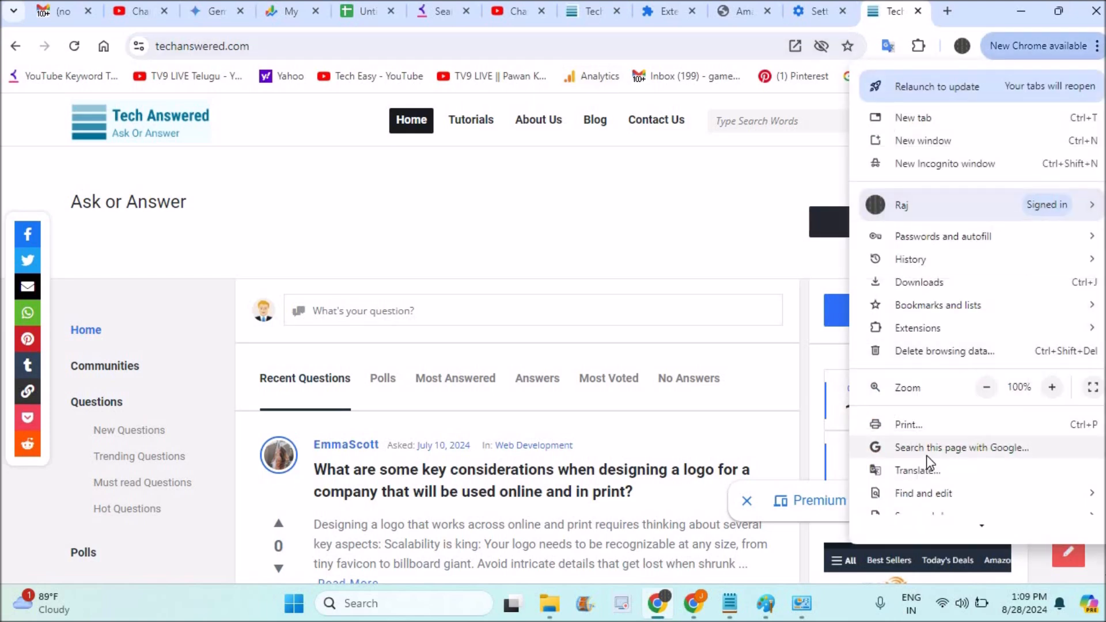
click(943, 351)
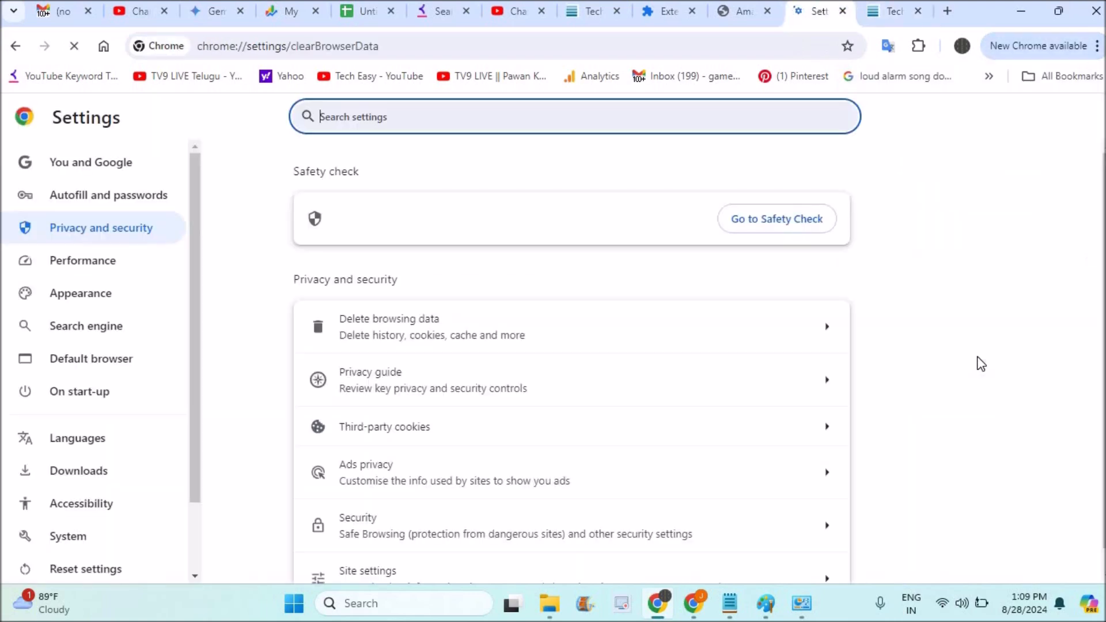
click(387, 326)
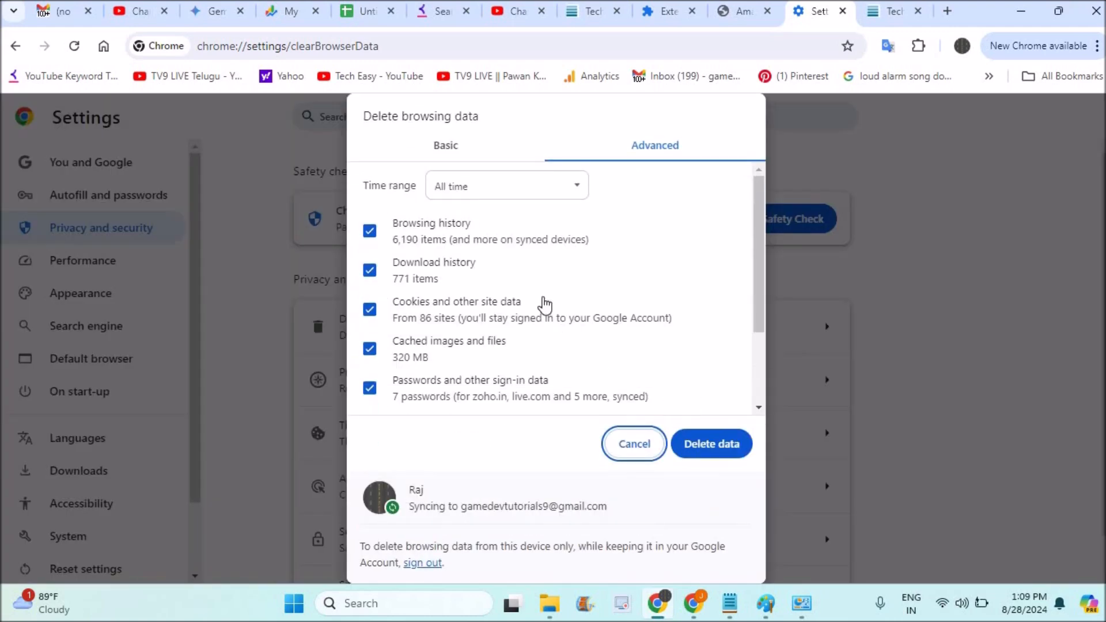
mouse_move(505, 309)
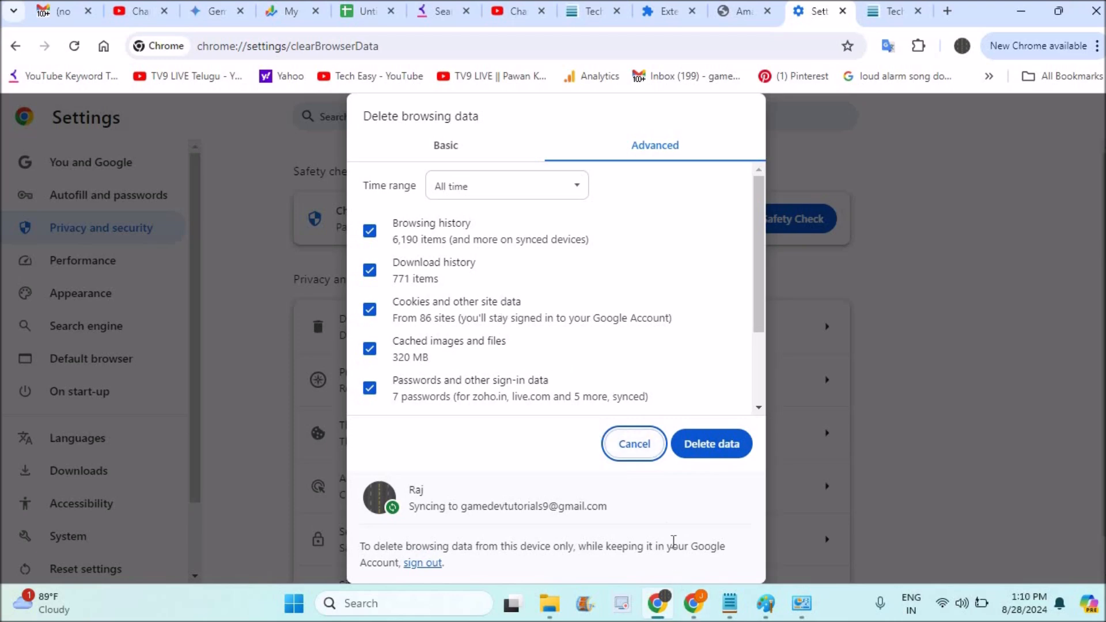
mouse_move(695, 428)
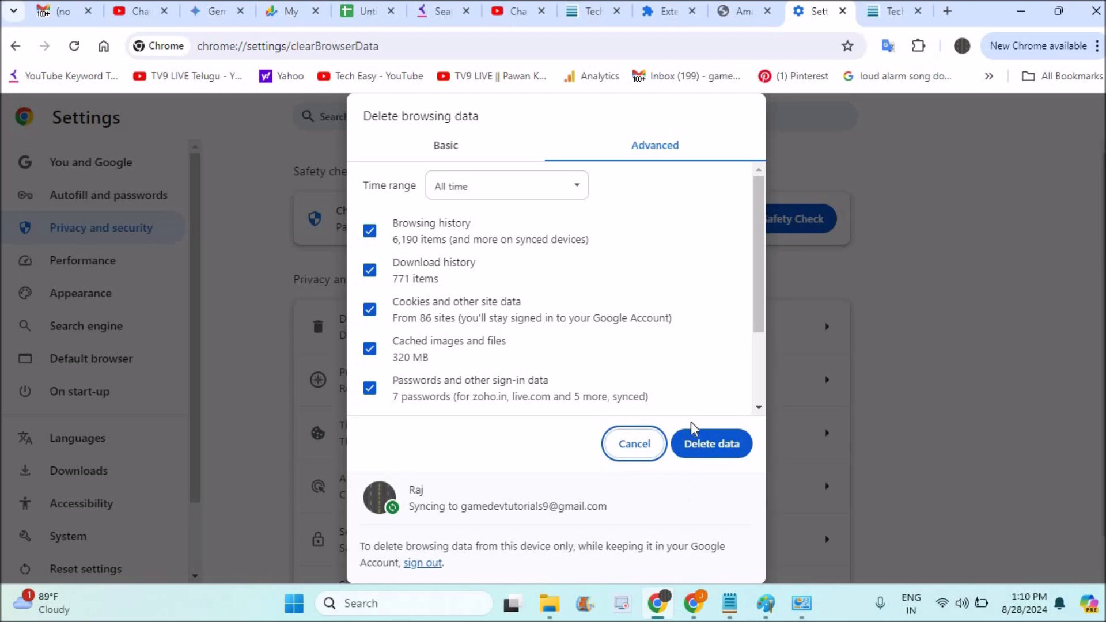
mouse_move(769, 216)
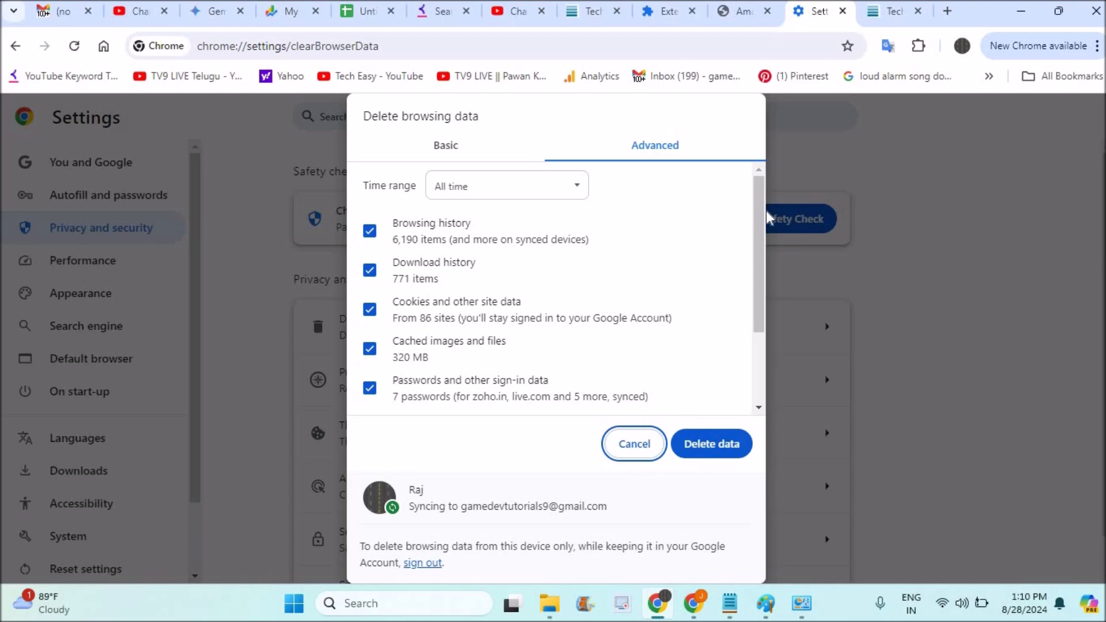
mouse_move(884, 22)
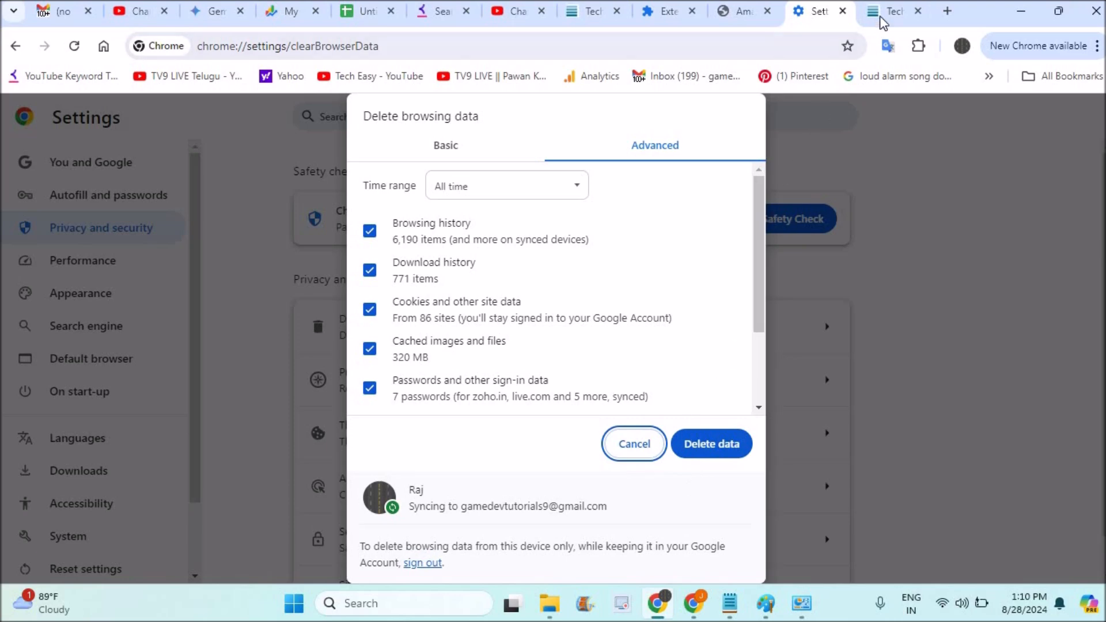
- Return to the techanswered.com tab and open the browser menu
click(894, 10)
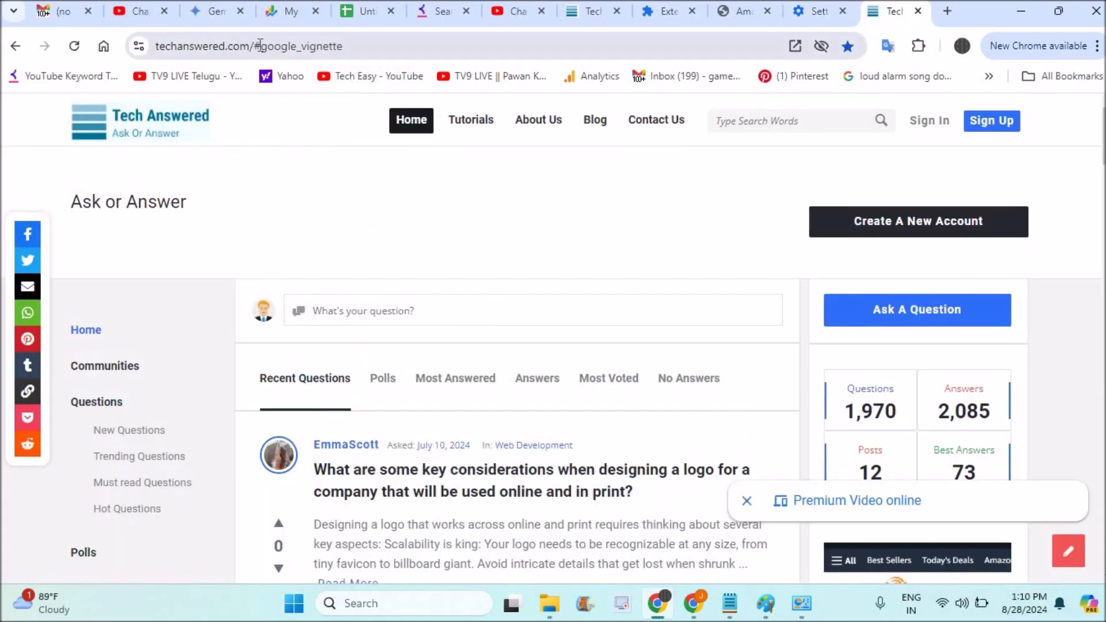
click(1098, 46)
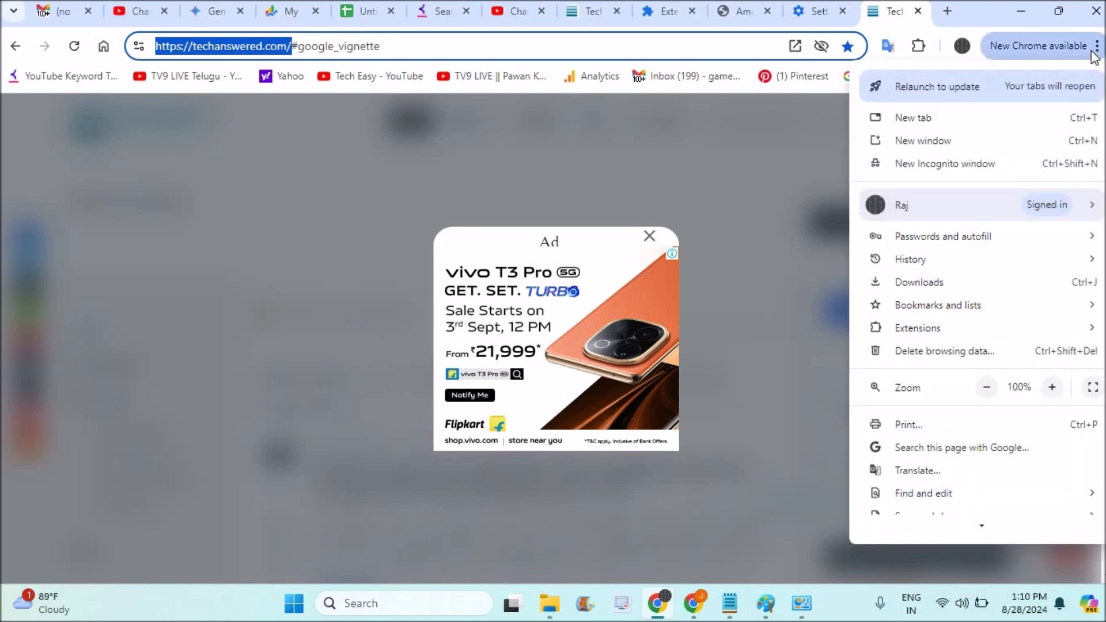
click(923, 503)
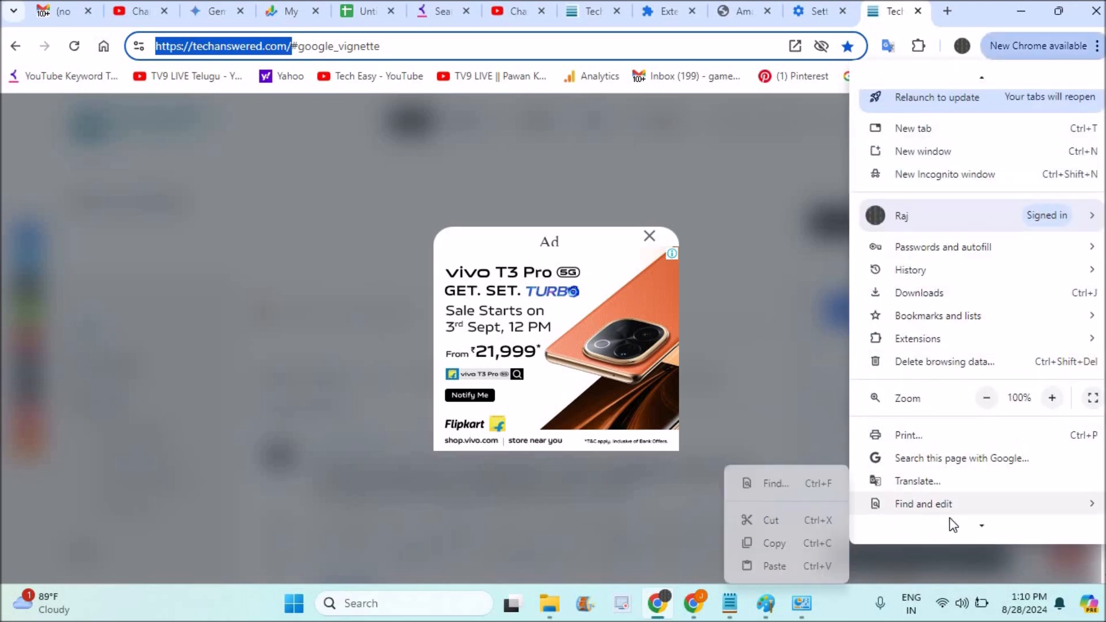
- Cancel the Delete browsing data dialog and go to Privacy and security settings
click(944, 361)
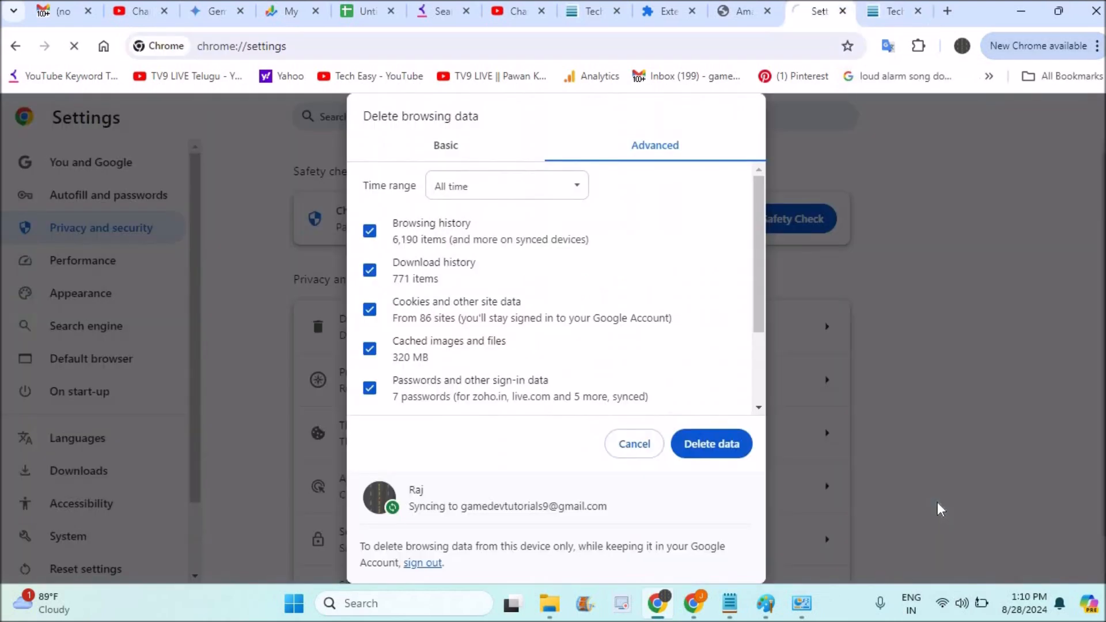
click(633, 444)
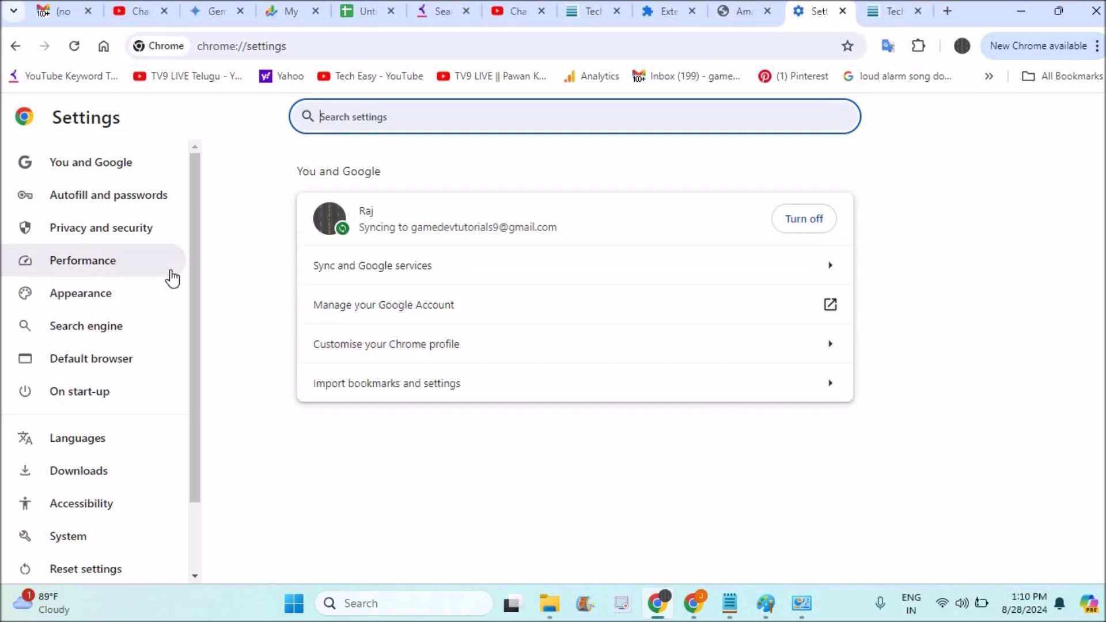
click(101, 227)
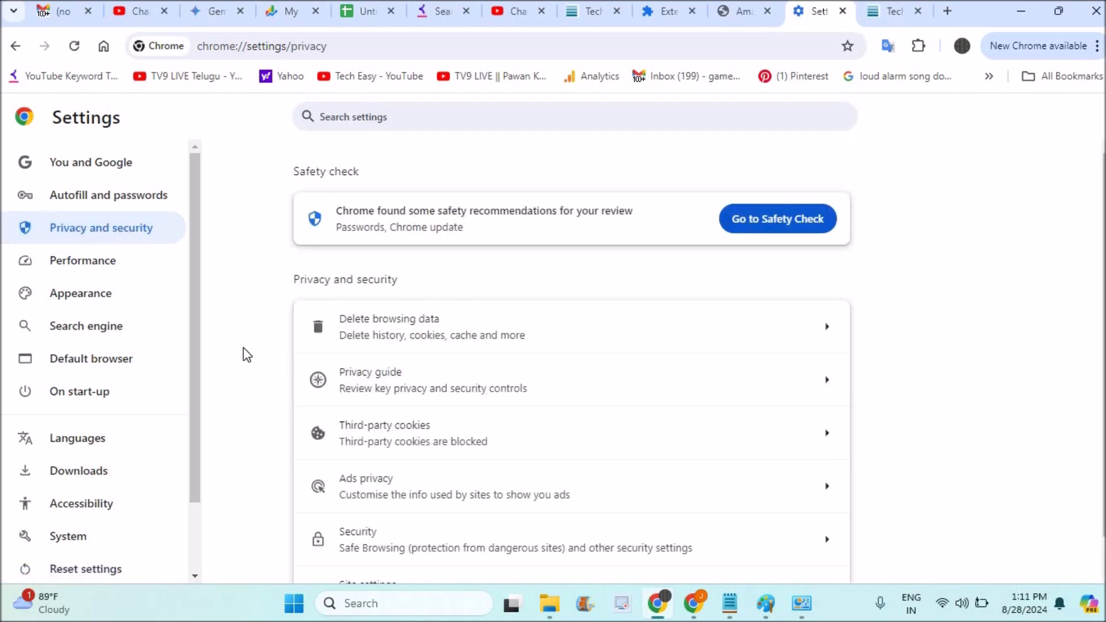
- Scroll Privacy and security down to the site permissions and stored data listing
scroll(down, 3)
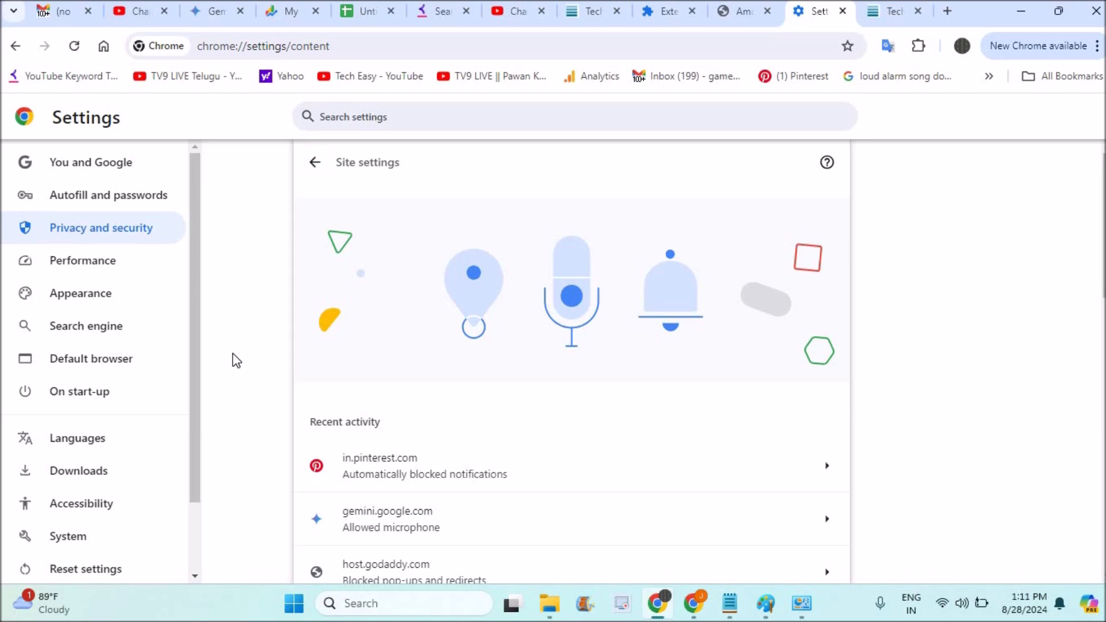
scroll(down, 3)
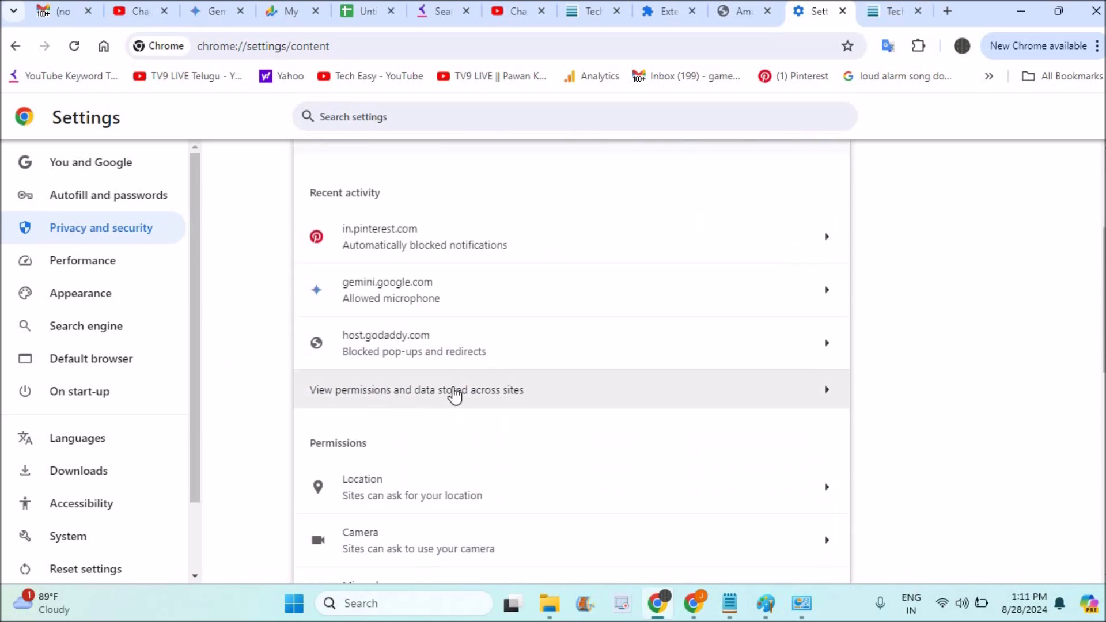
mouse_move(480, 406)
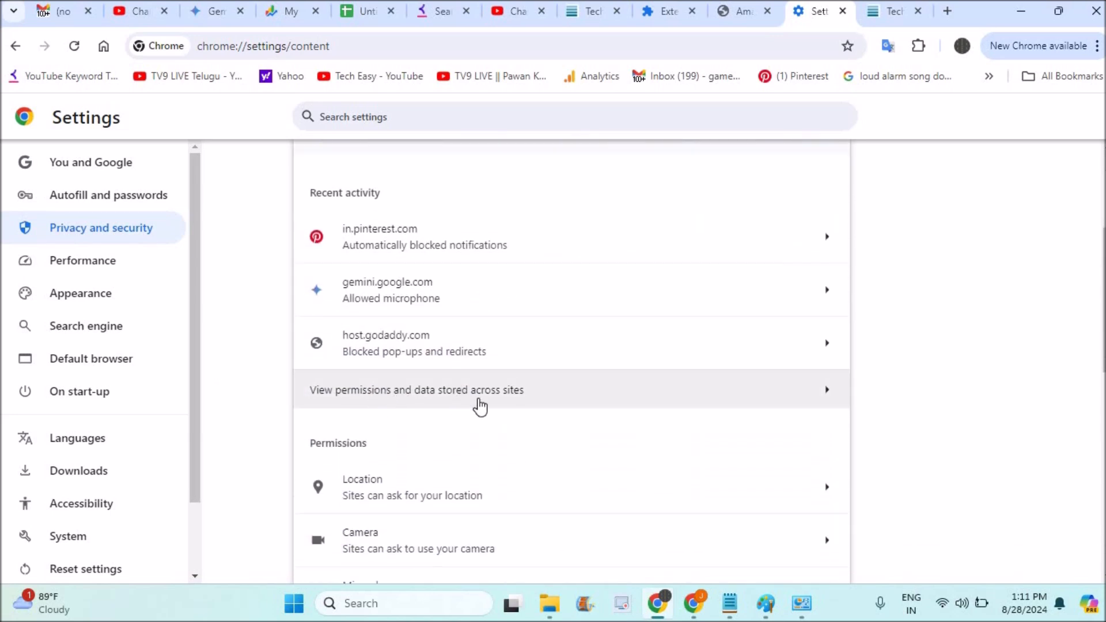
mouse_move(608, 402)
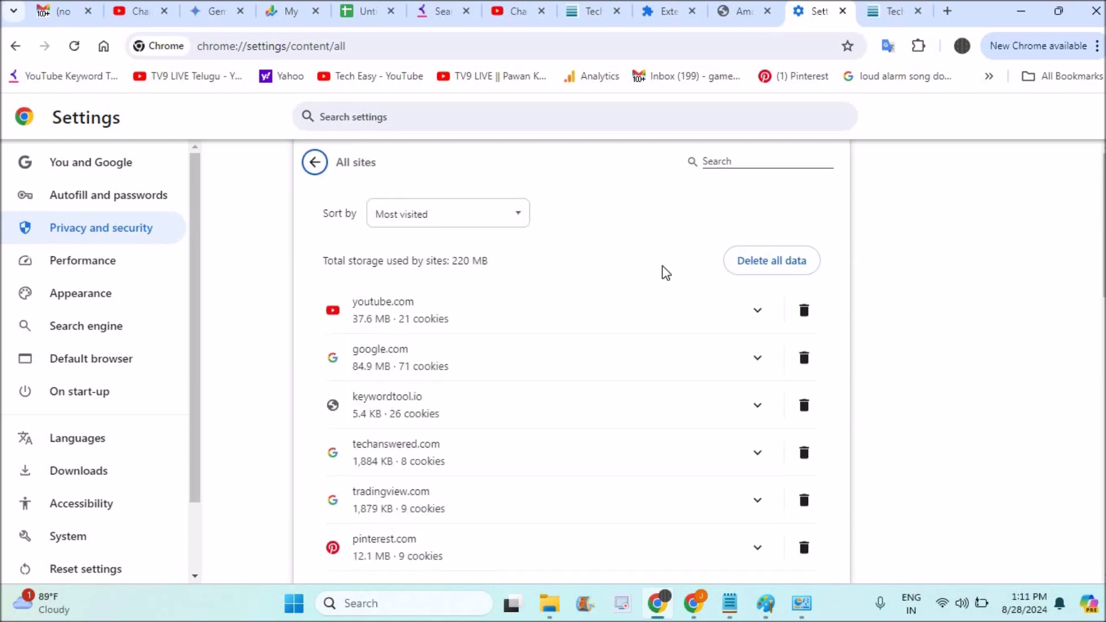
mouse_move(451, 434)
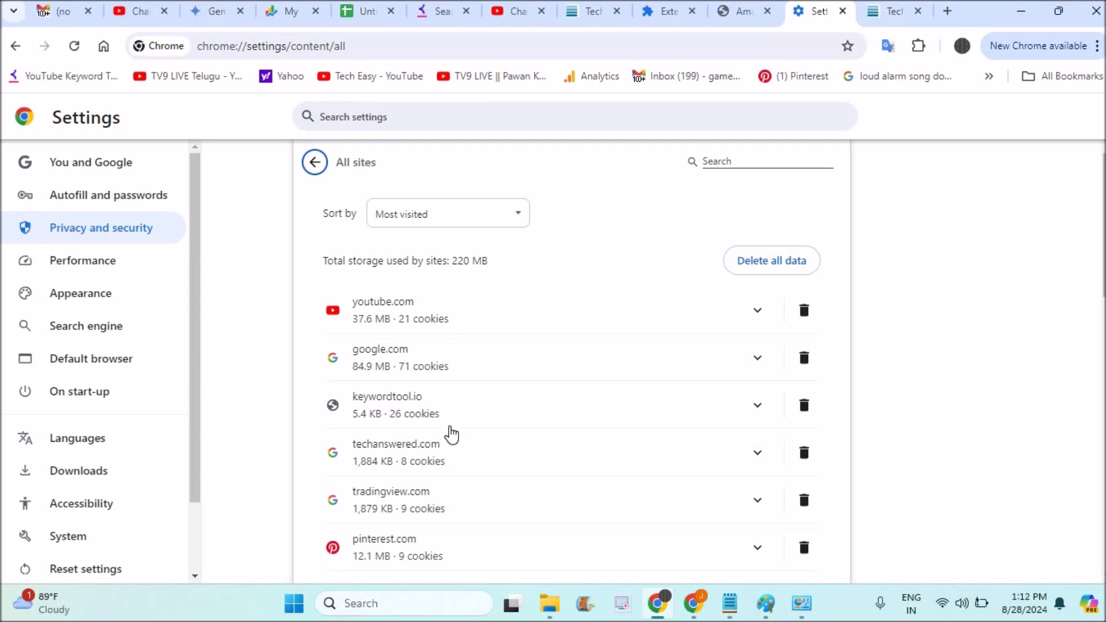
mouse_move(677, 223)
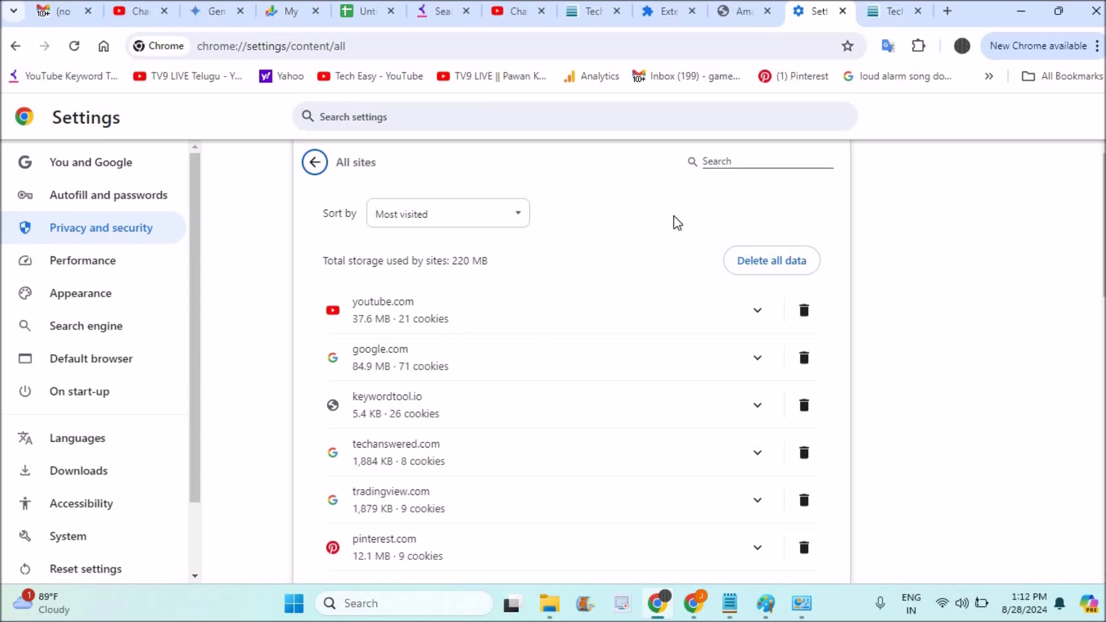
text(https://techanswered.com/)
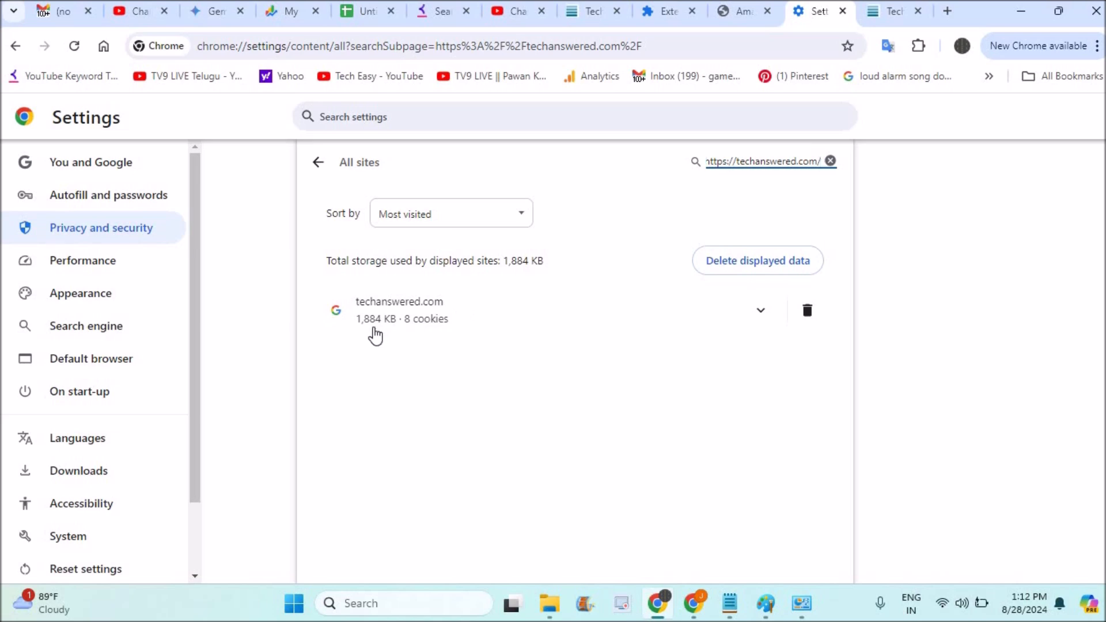
mouse_move(440, 332)
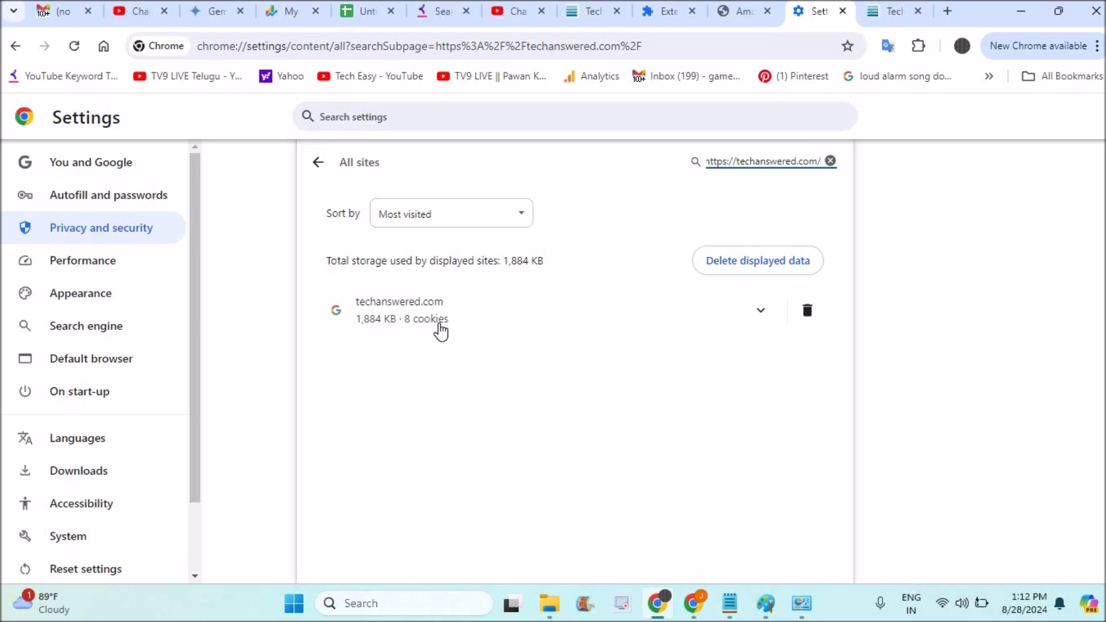
mouse_move(807, 310)
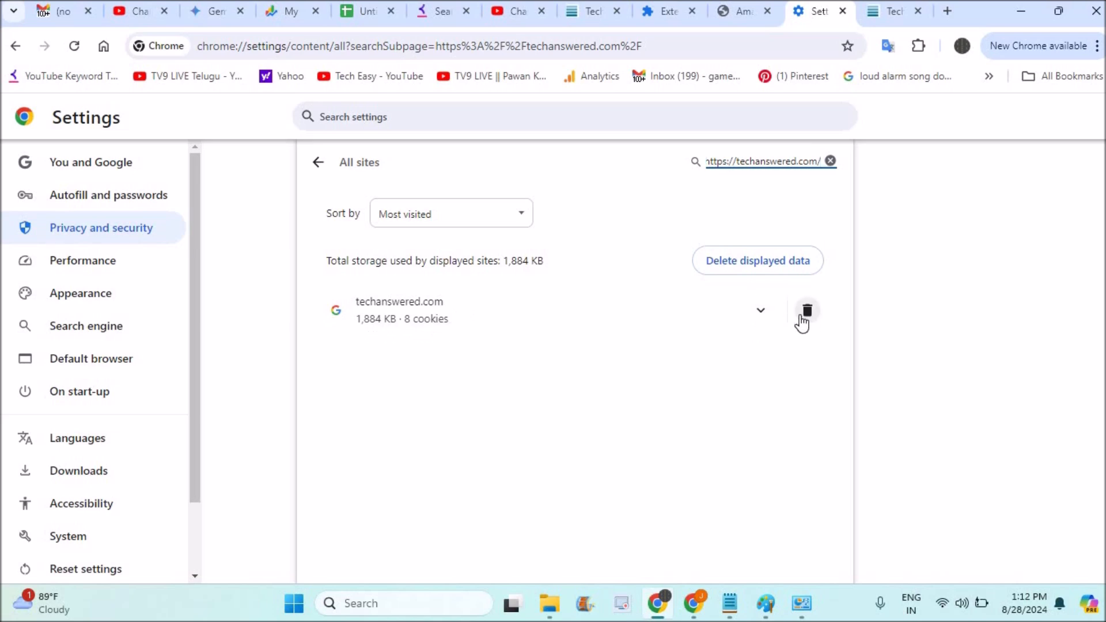
click(761, 311)
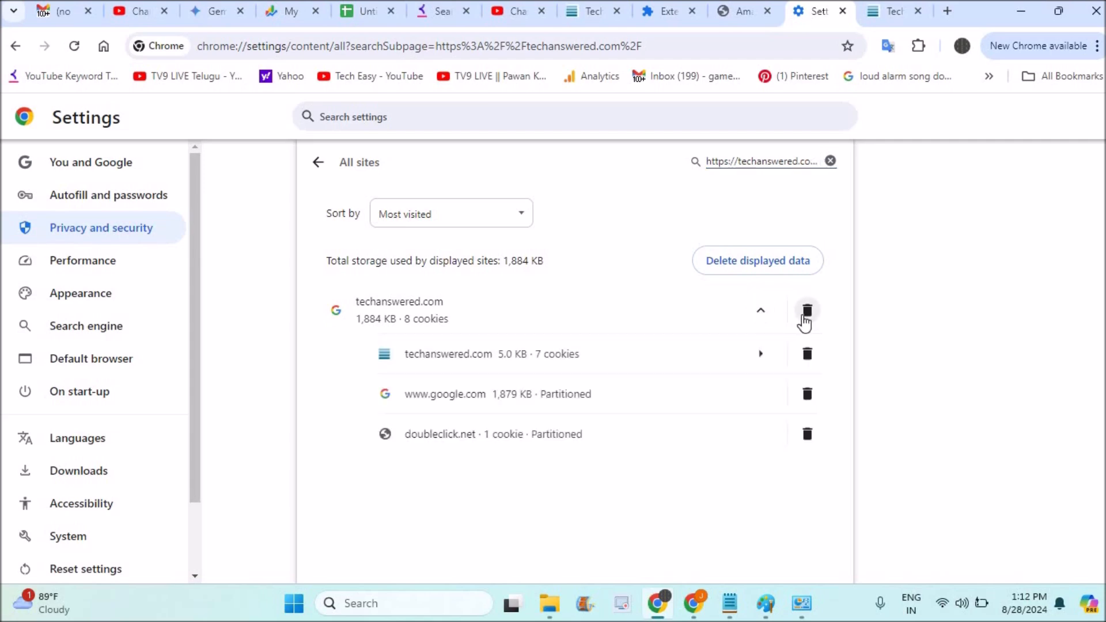
click(807, 311)
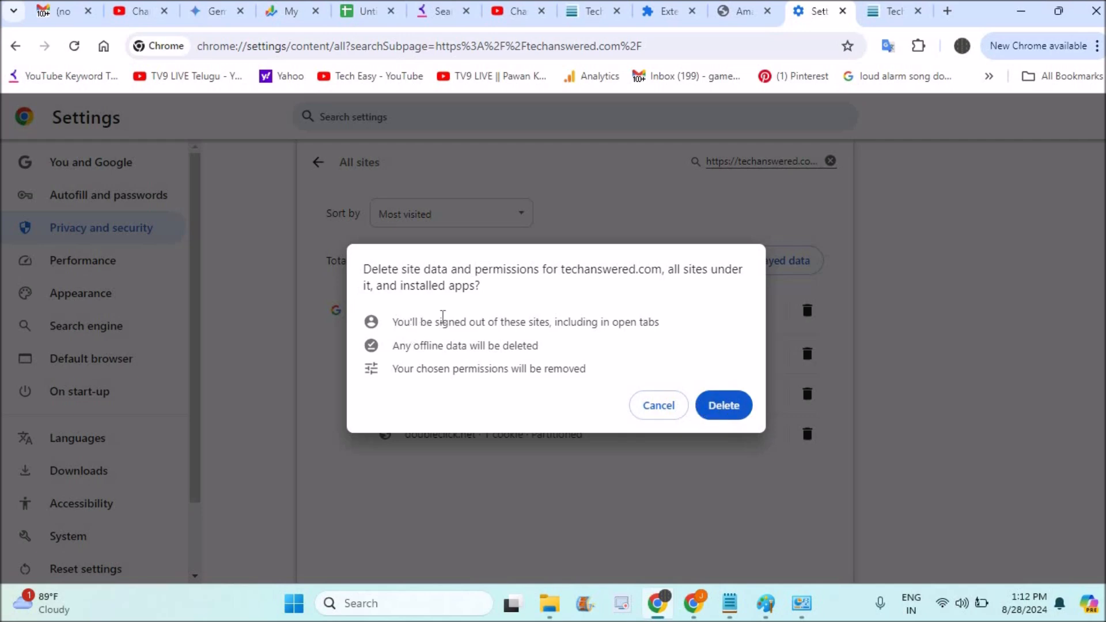
mouse_move(584, 334)
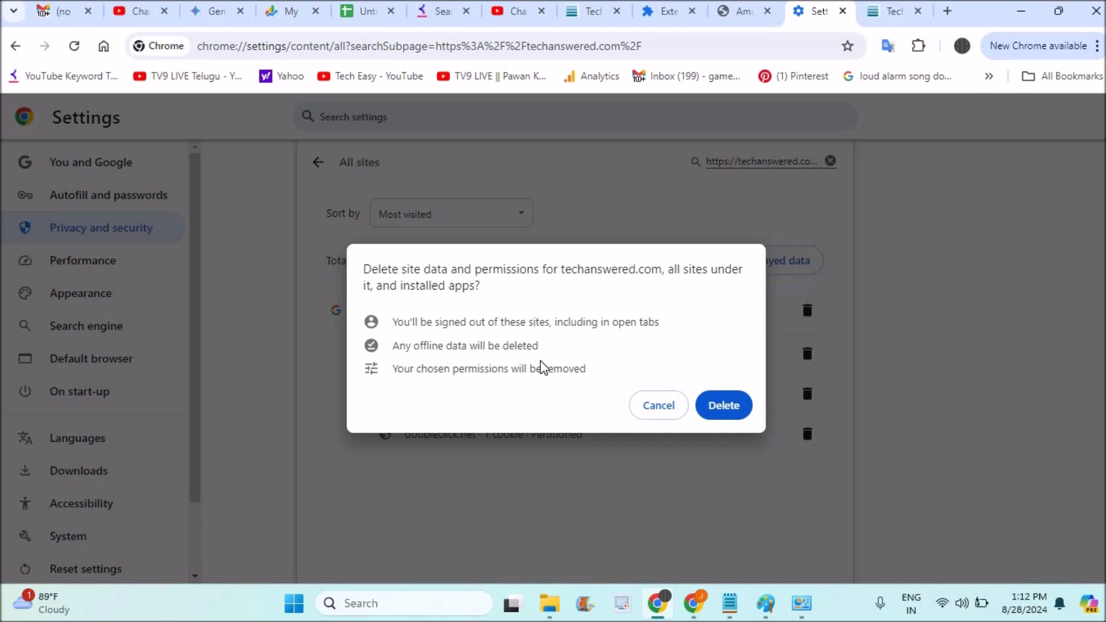
mouse_move(526, 385)
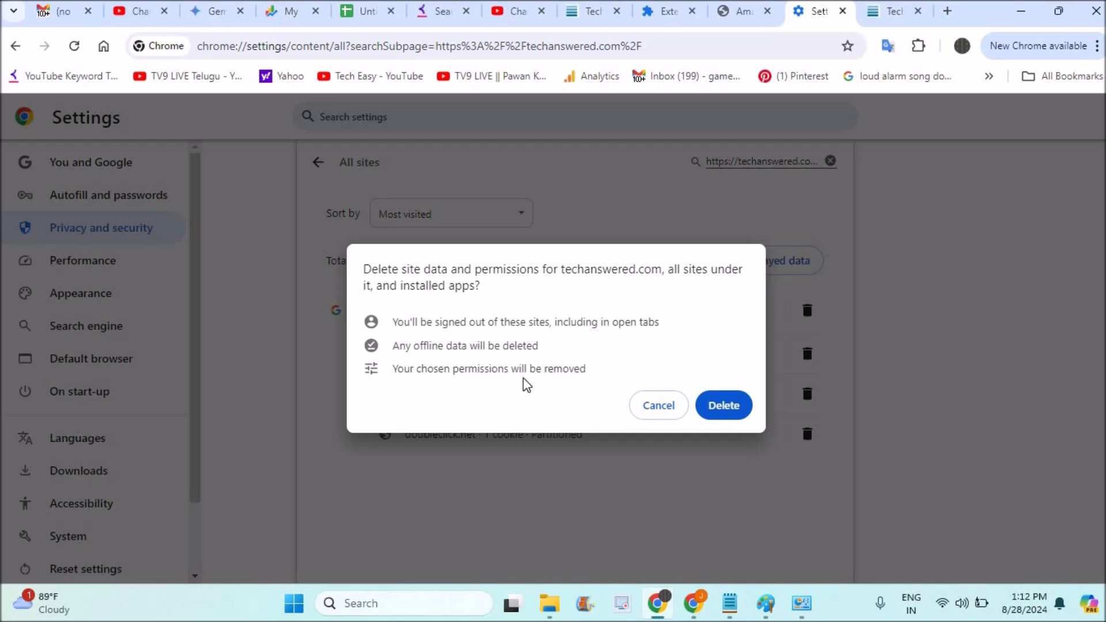
mouse_move(626, 384)
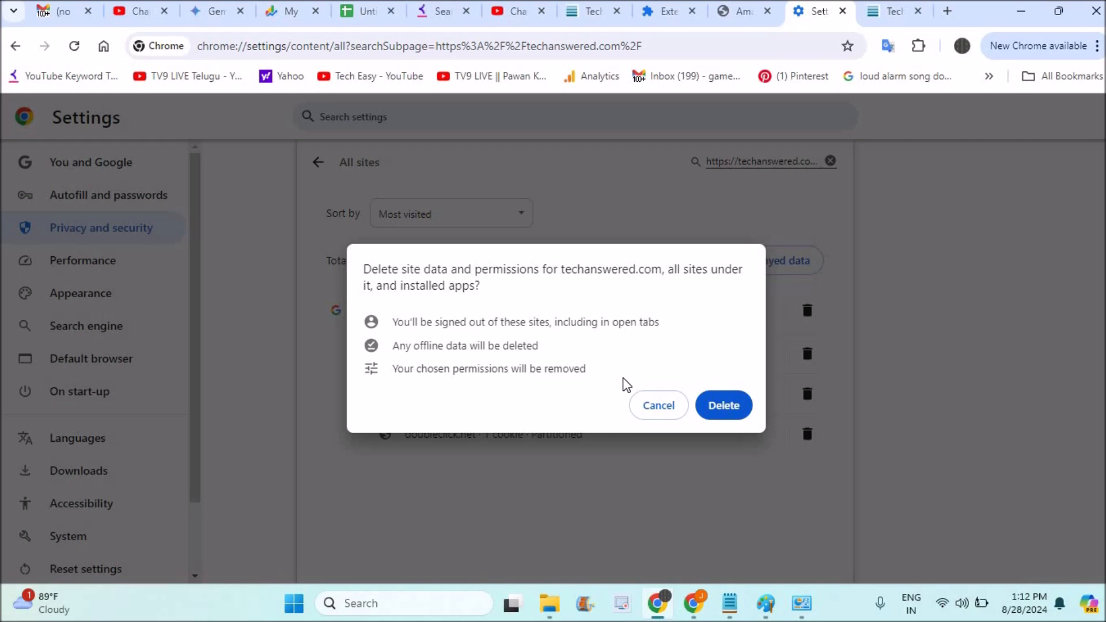
mouse_move(723, 405)
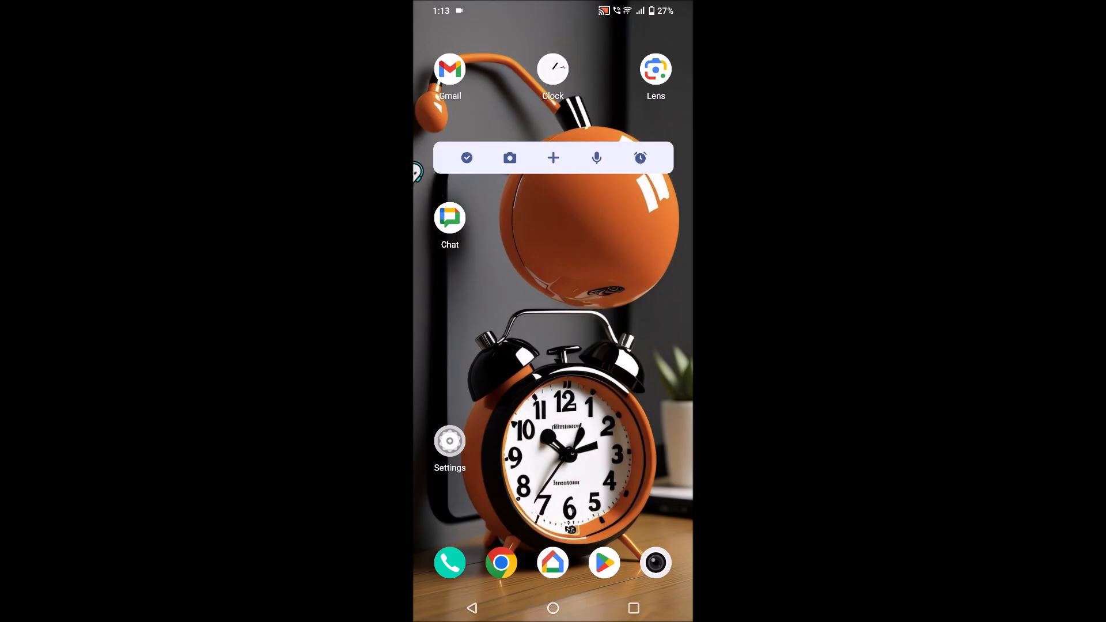
- Load techanswered.com in phone Chrome and open its site information panel
click(501, 563)
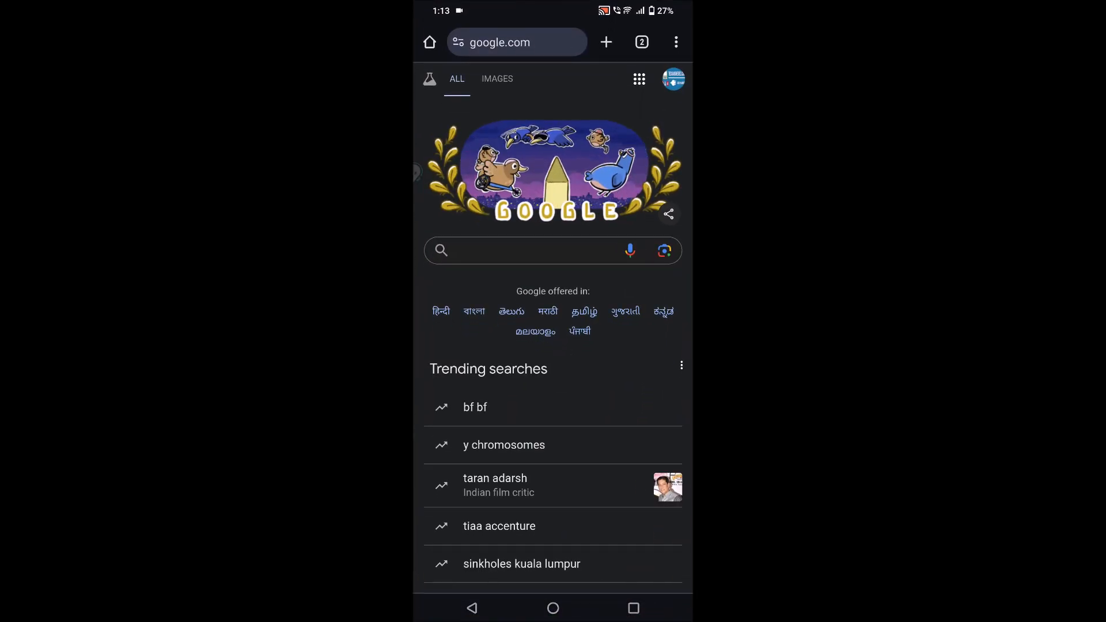
click(515, 41)
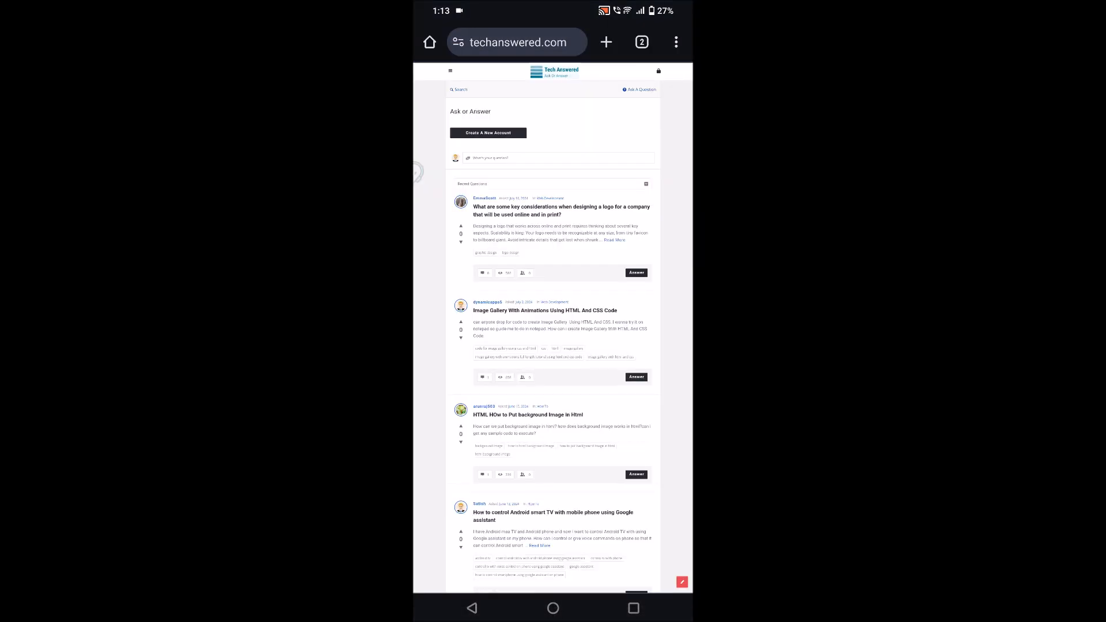
click(675, 42)
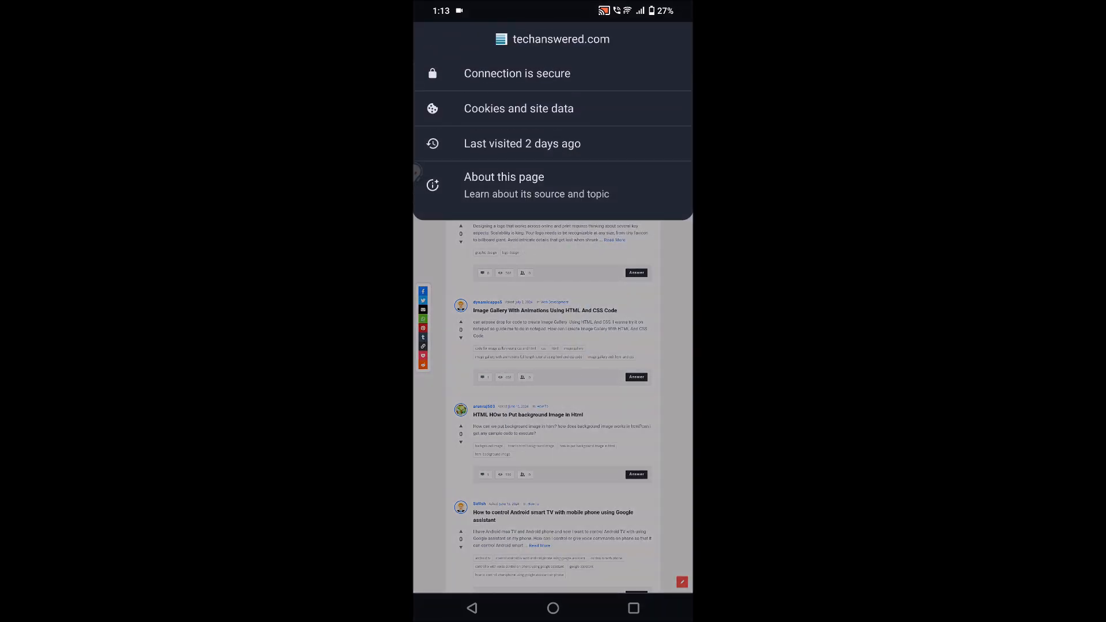
- Delete the 5.1 kB of techanswered.com cookies and site data, confirming the deletion
click(519, 108)
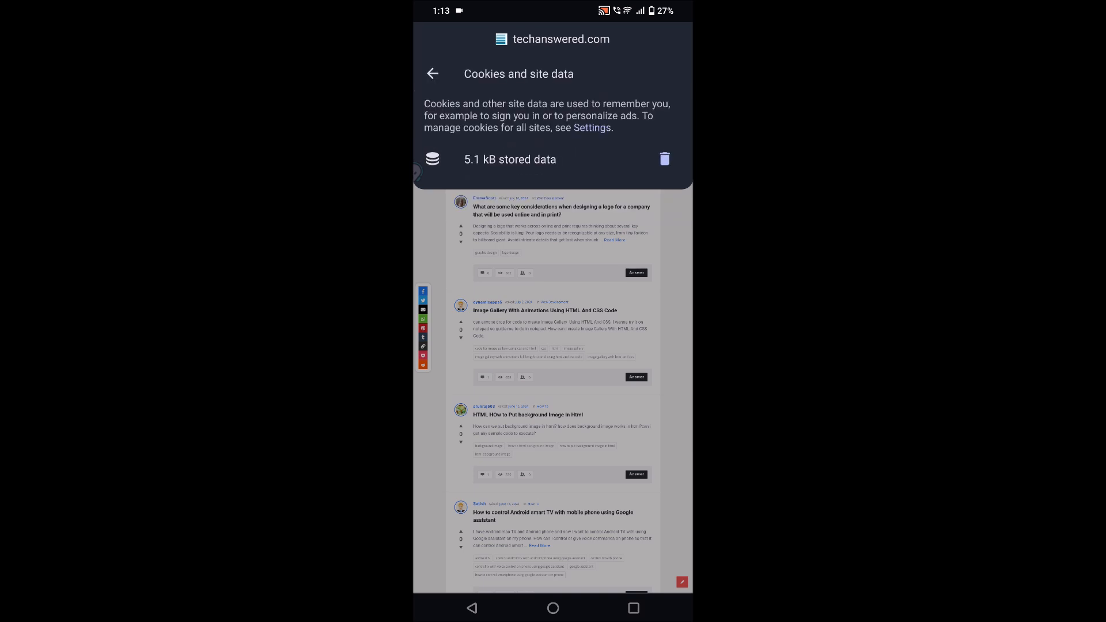
click(664, 158)
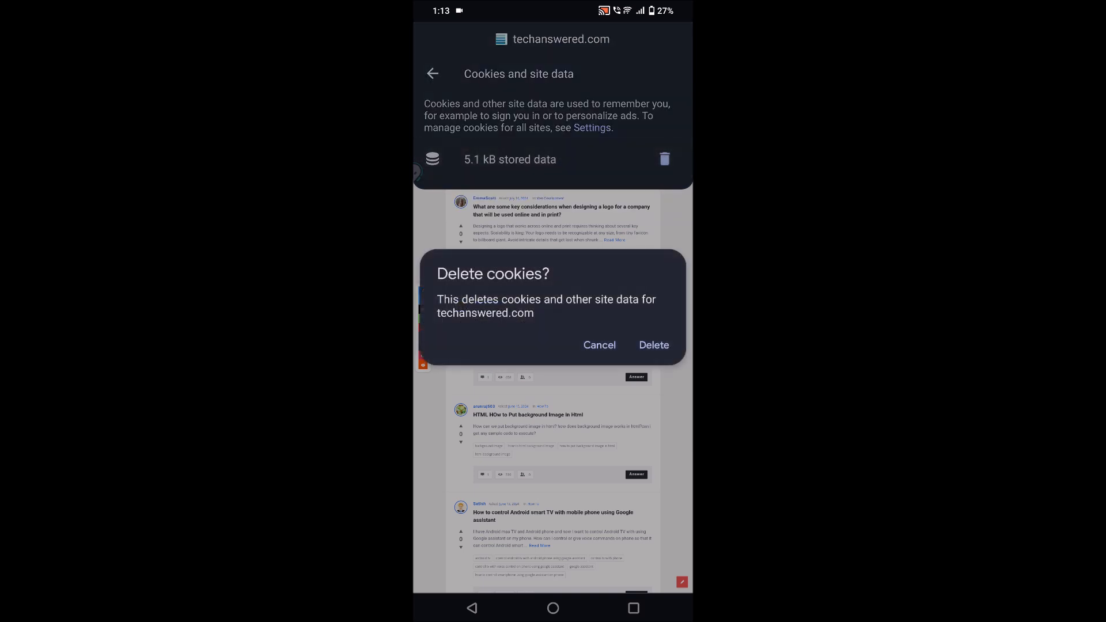
click(652, 346)
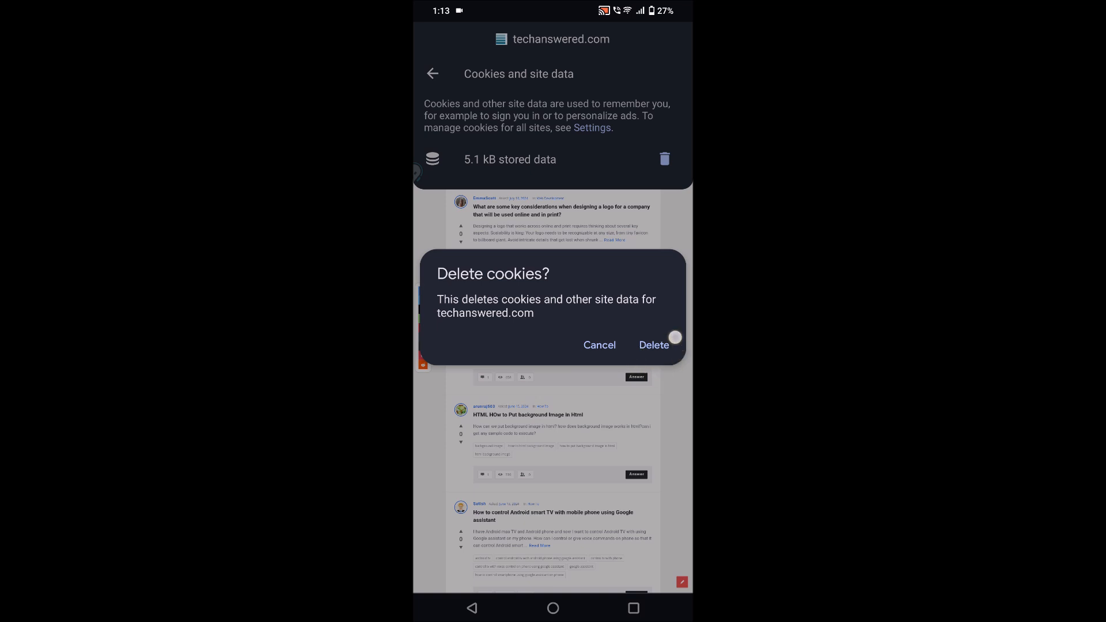